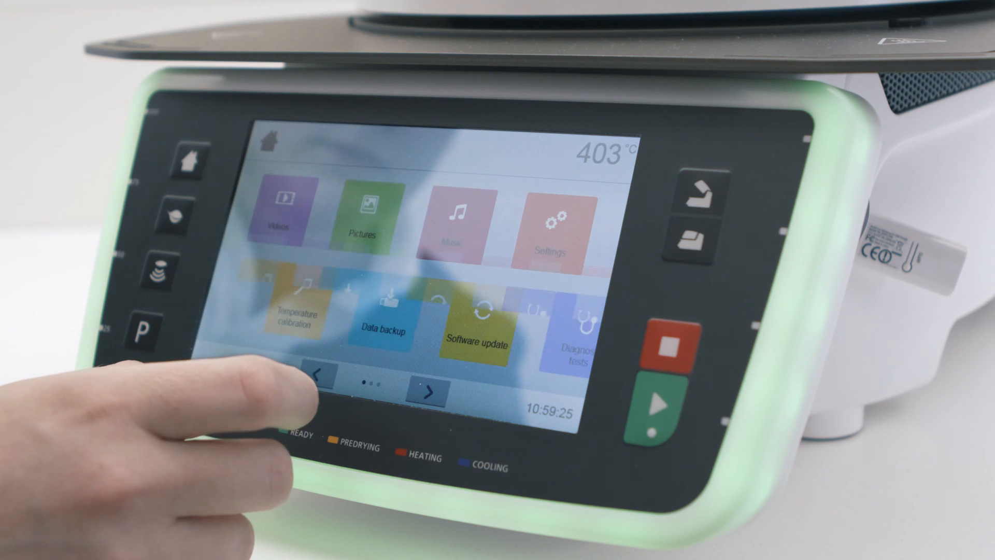
Open the furnace Settings page listing temperature unit, vacuum unit, vacuum quality, language and volume
click(551, 225)
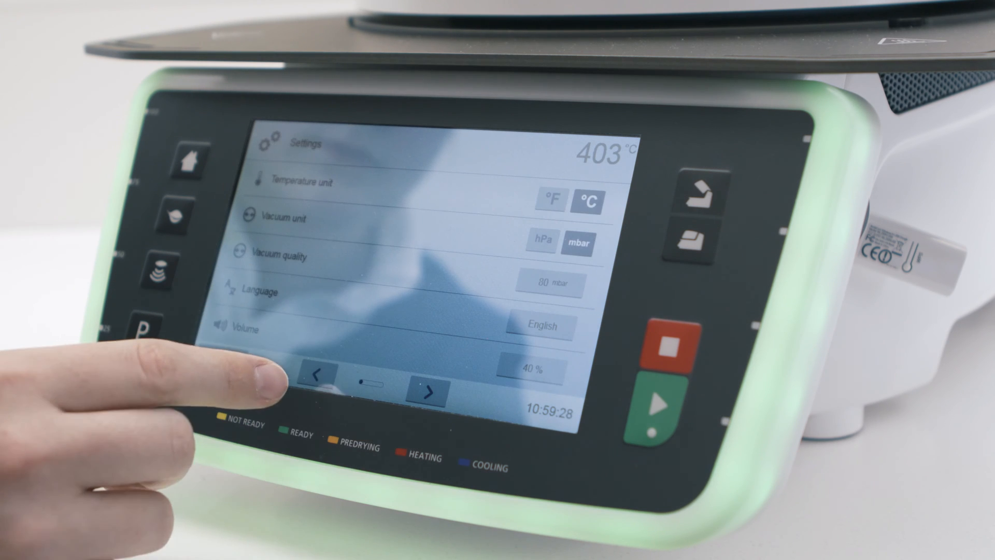